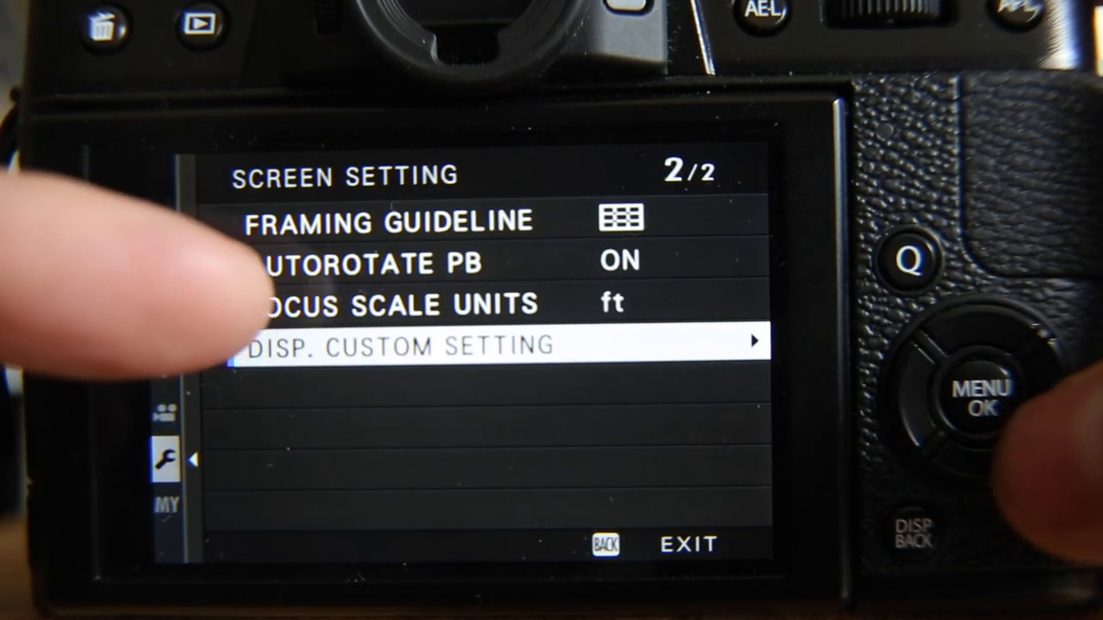
click(968, 400)
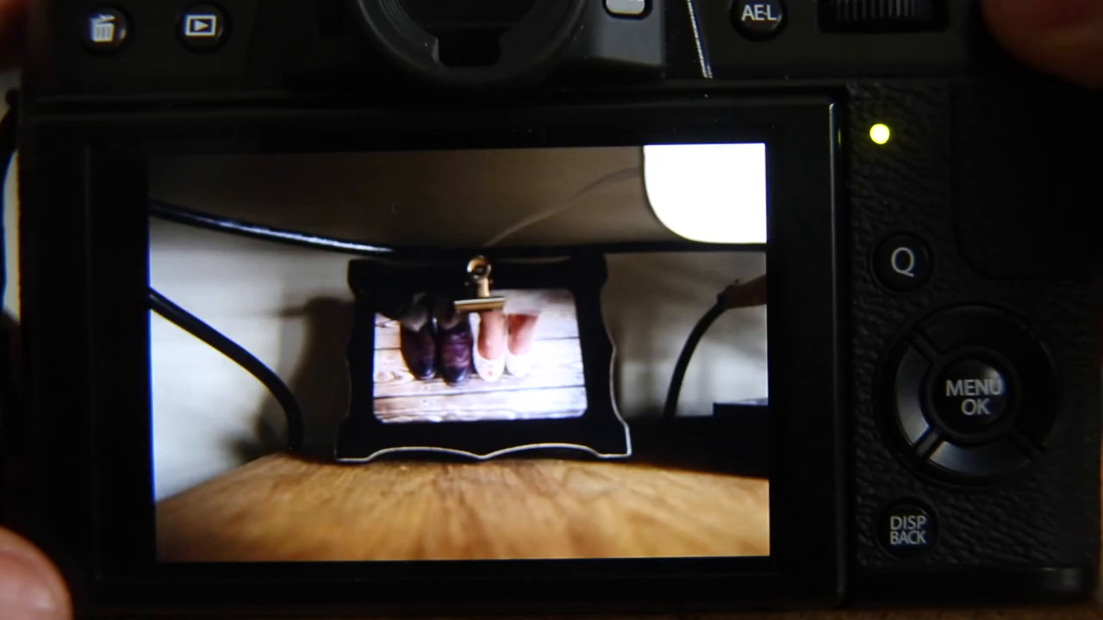
click(974, 393)
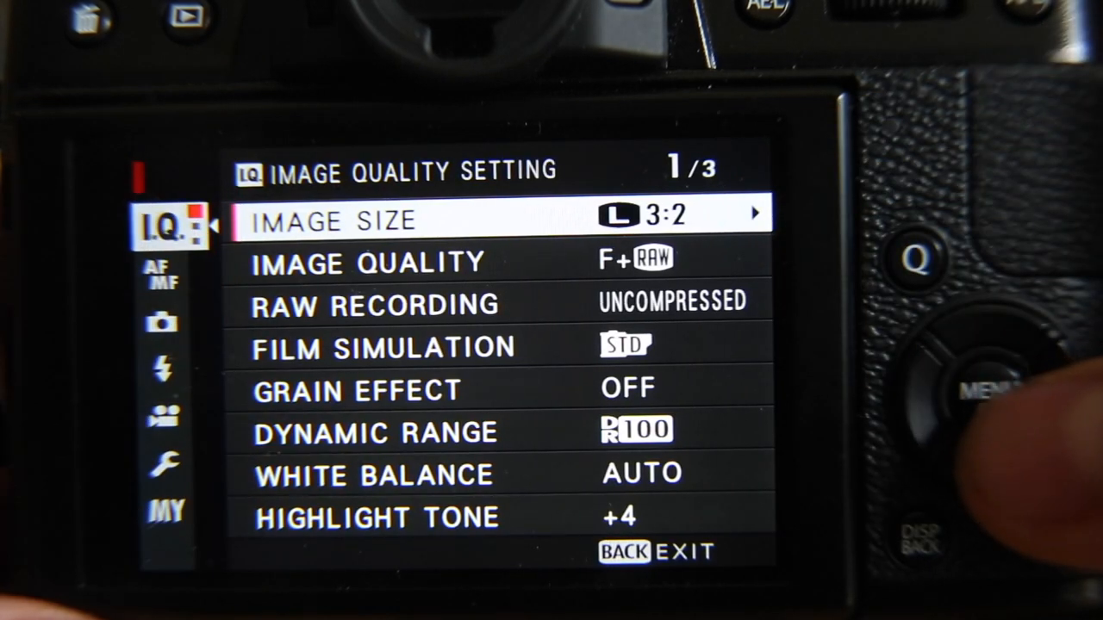
click(506, 220)
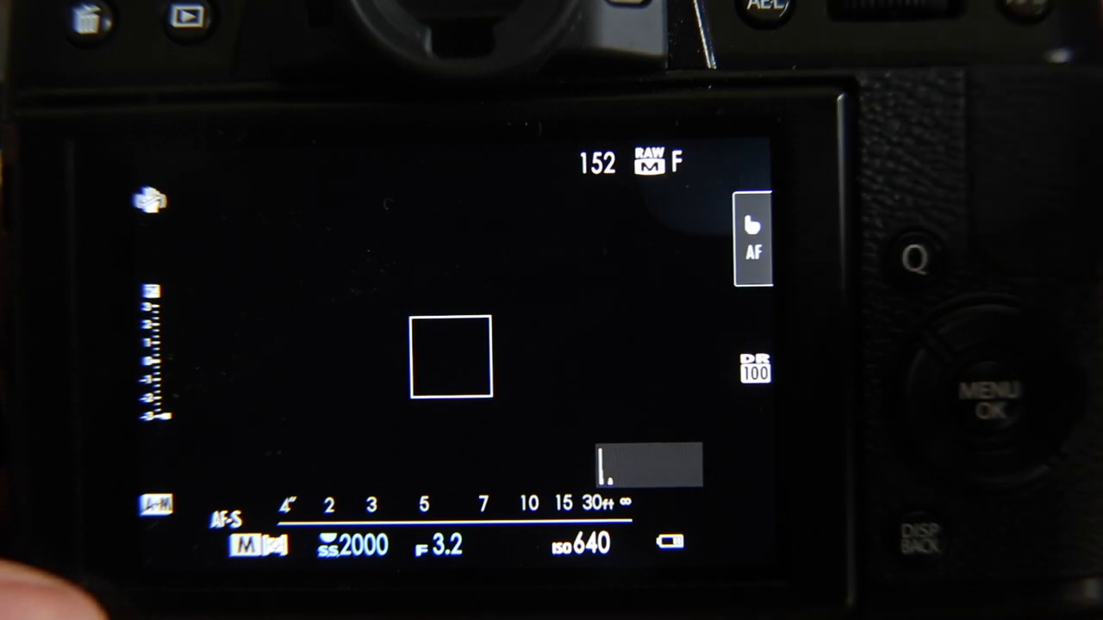
click(991, 400)
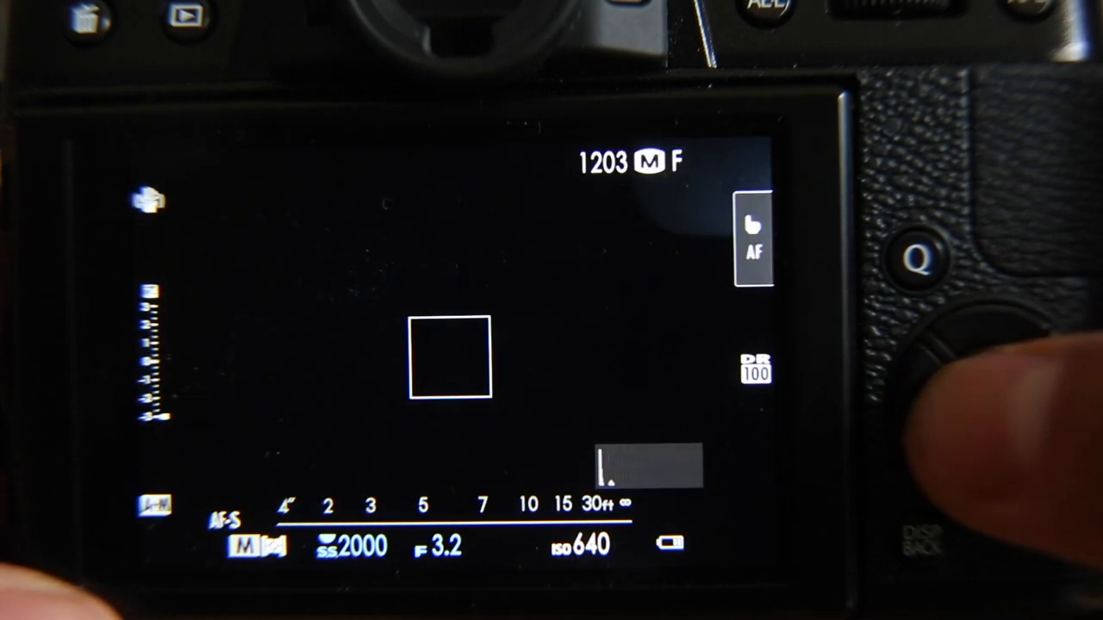
click(1003, 400)
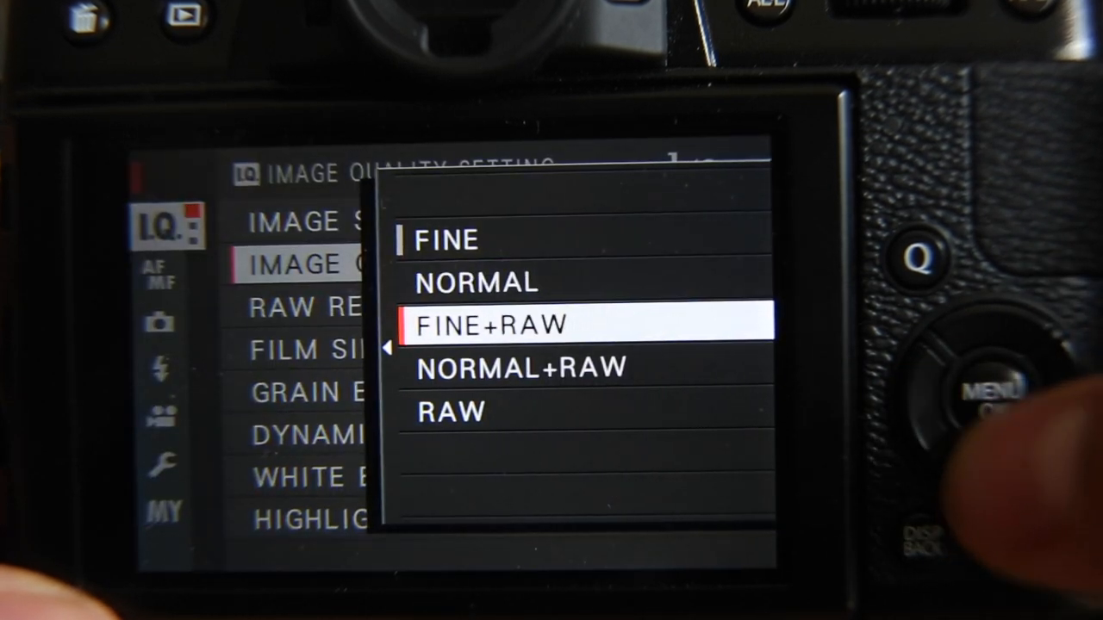
click(996, 388)
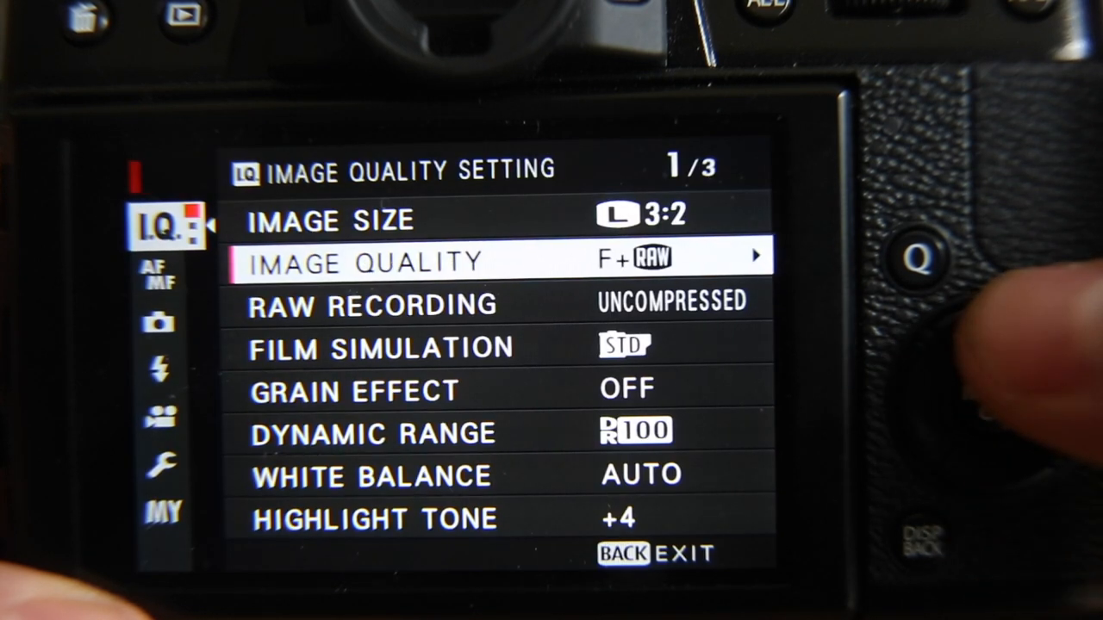
click(999, 393)
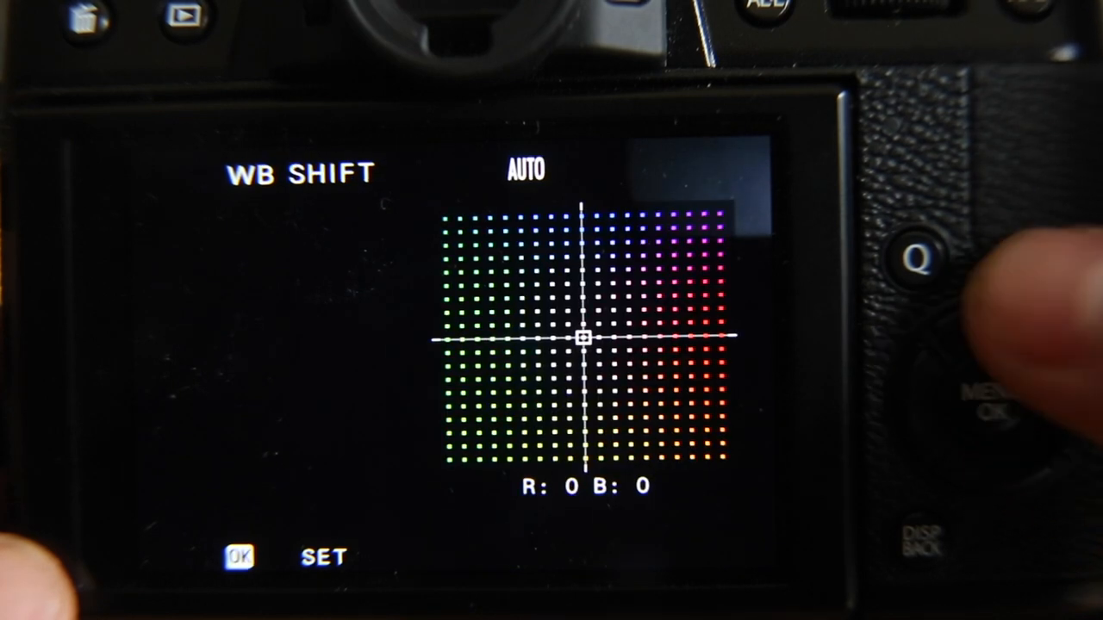
click(991, 396)
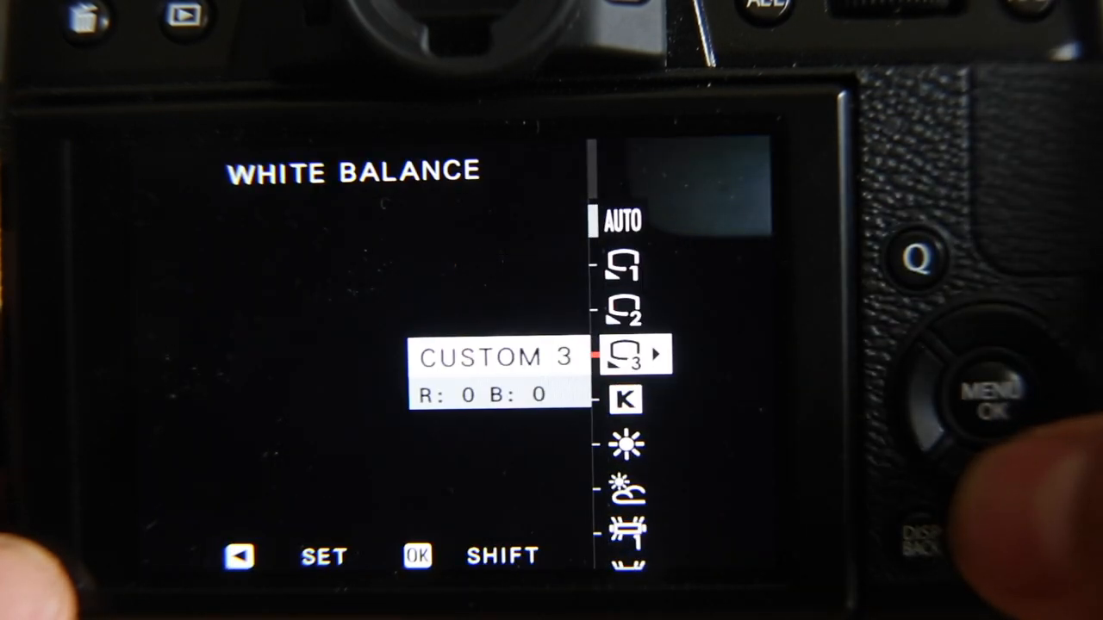
click(996, 396)
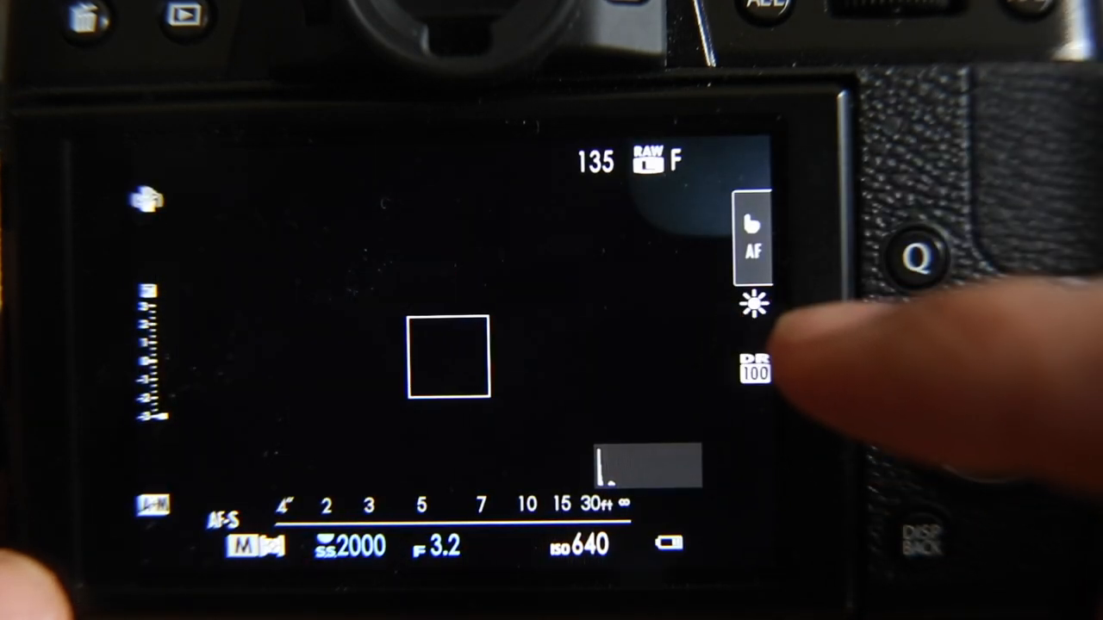
click(999, 393)
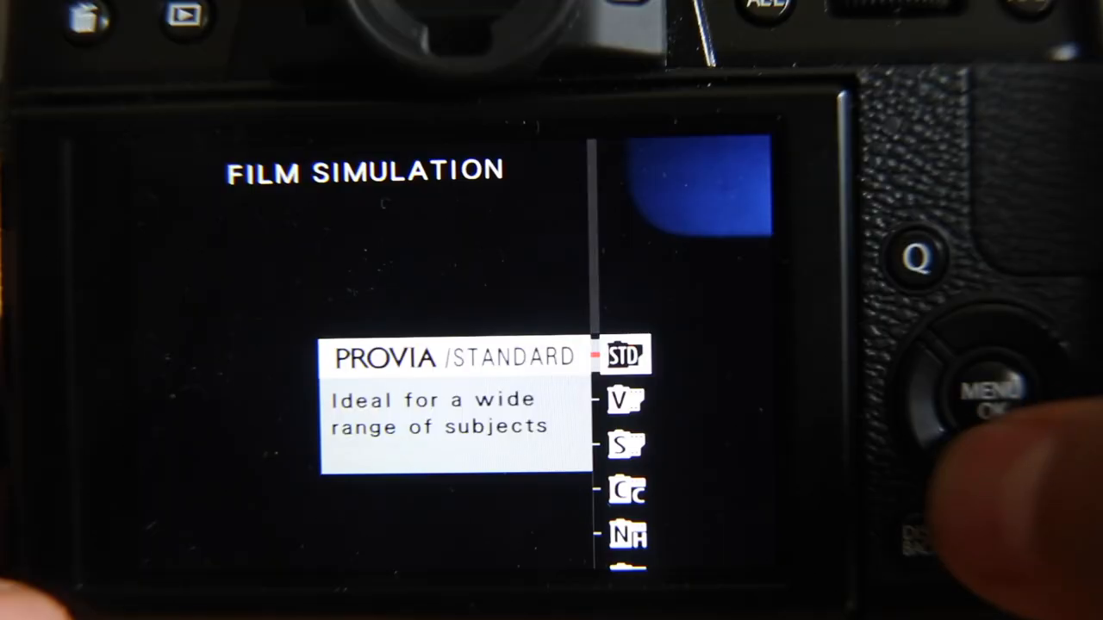
click(996, 393)
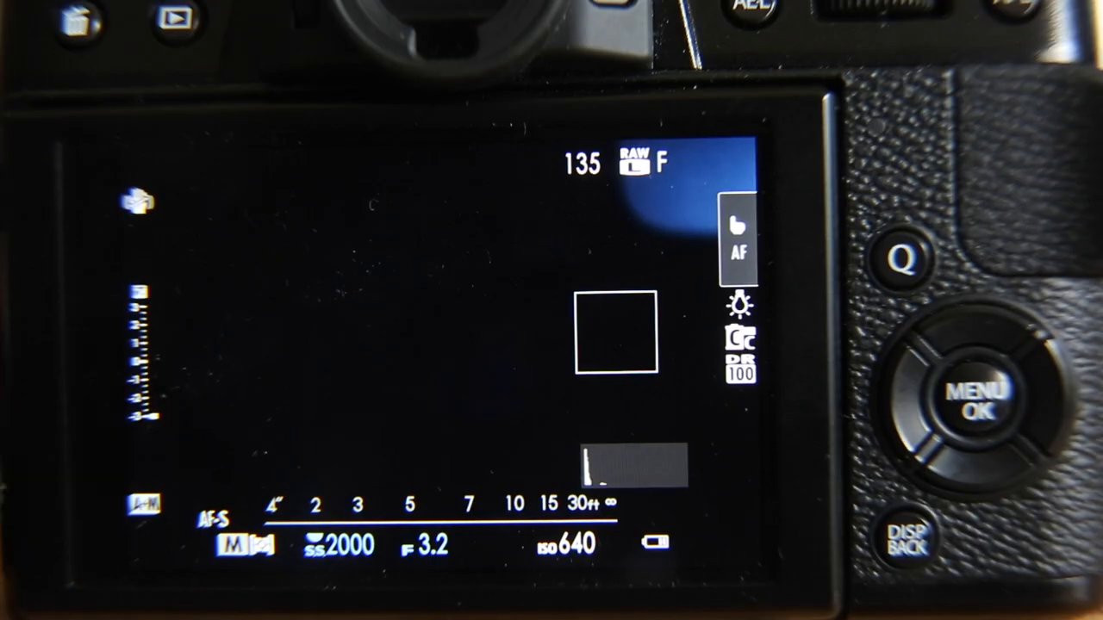
click(983, 400)
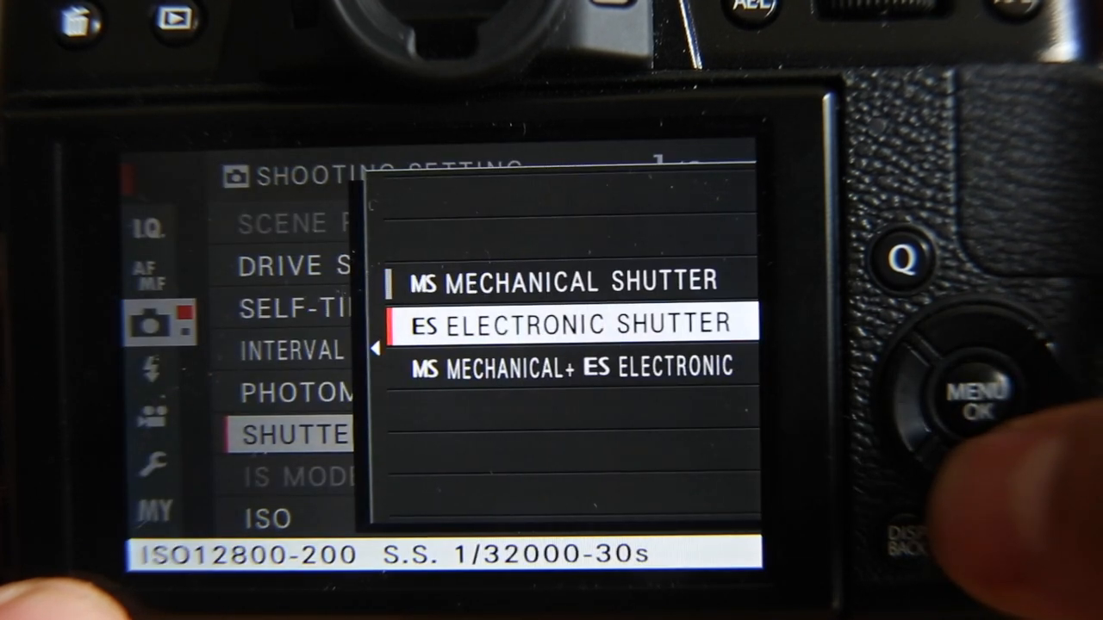
click(974, 410)
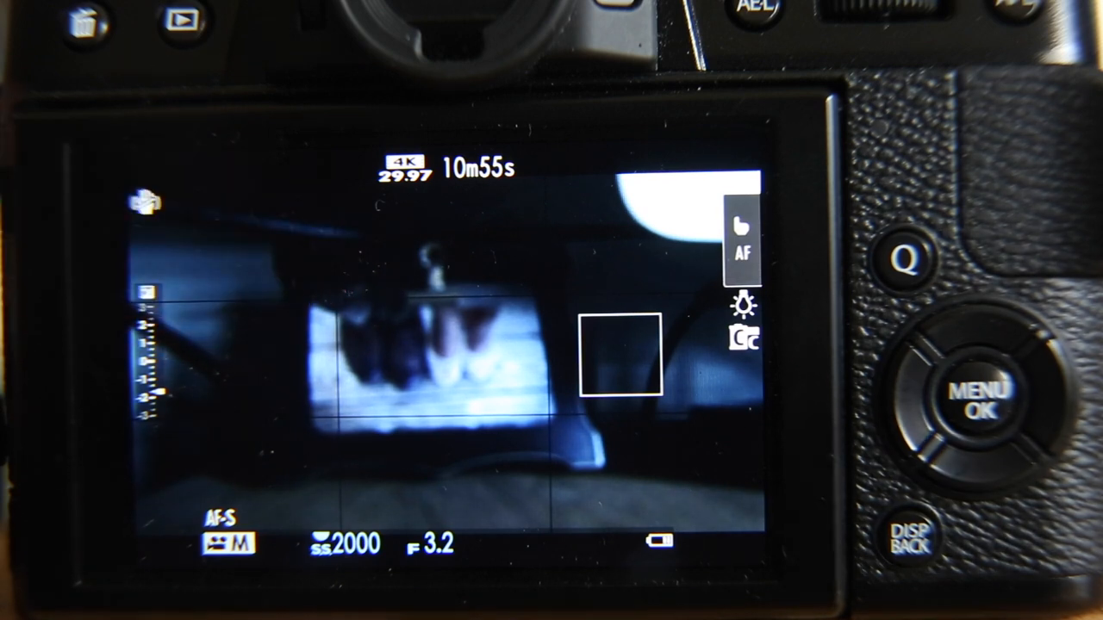
click(982, 399)
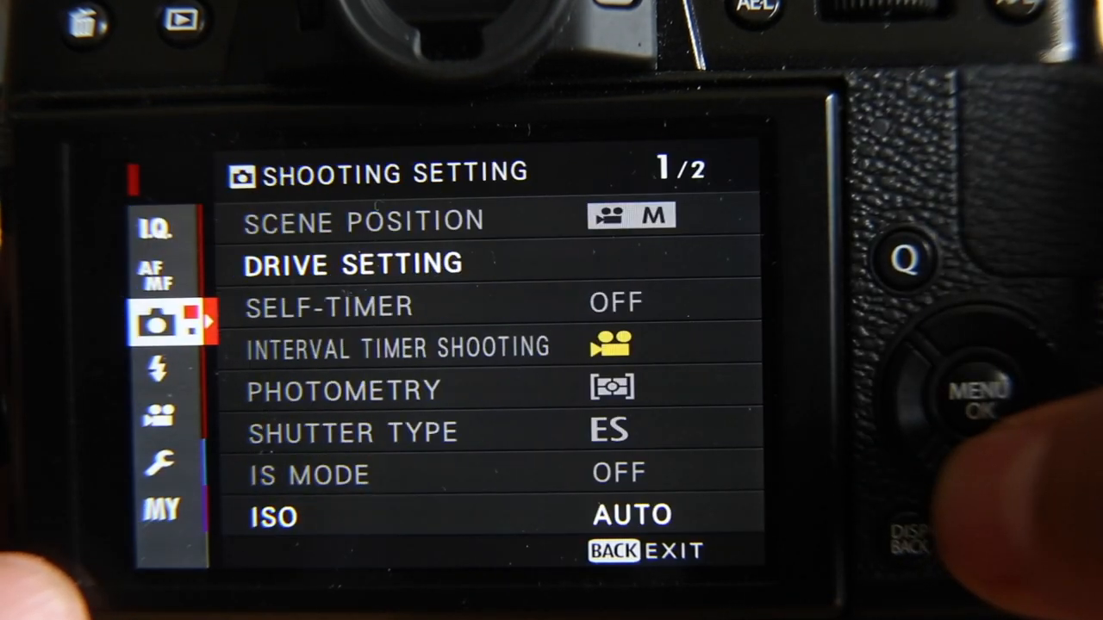